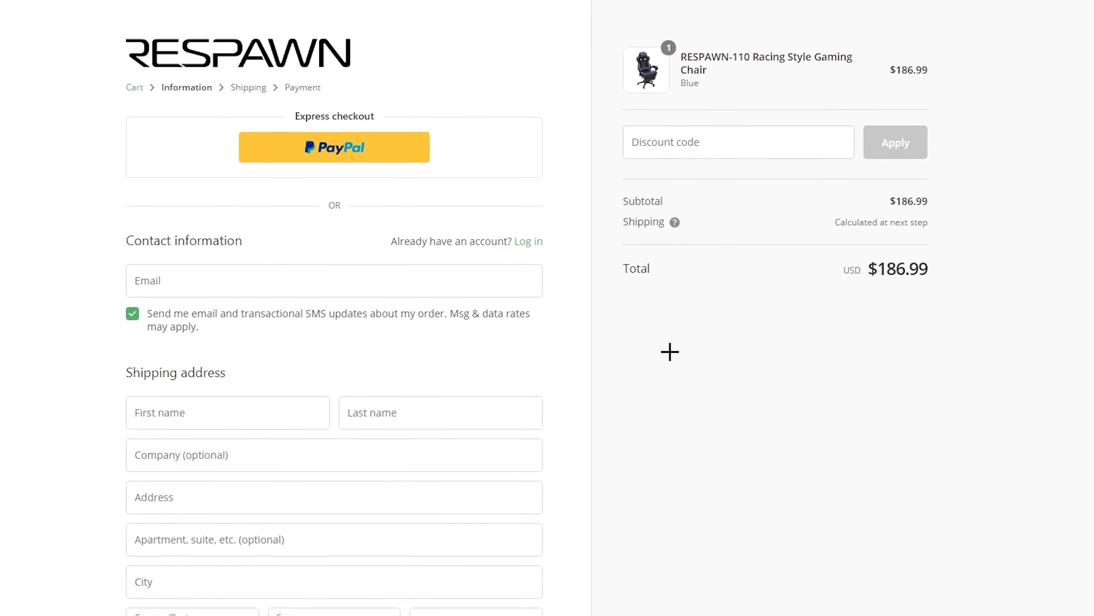
pyautogui.write('H')
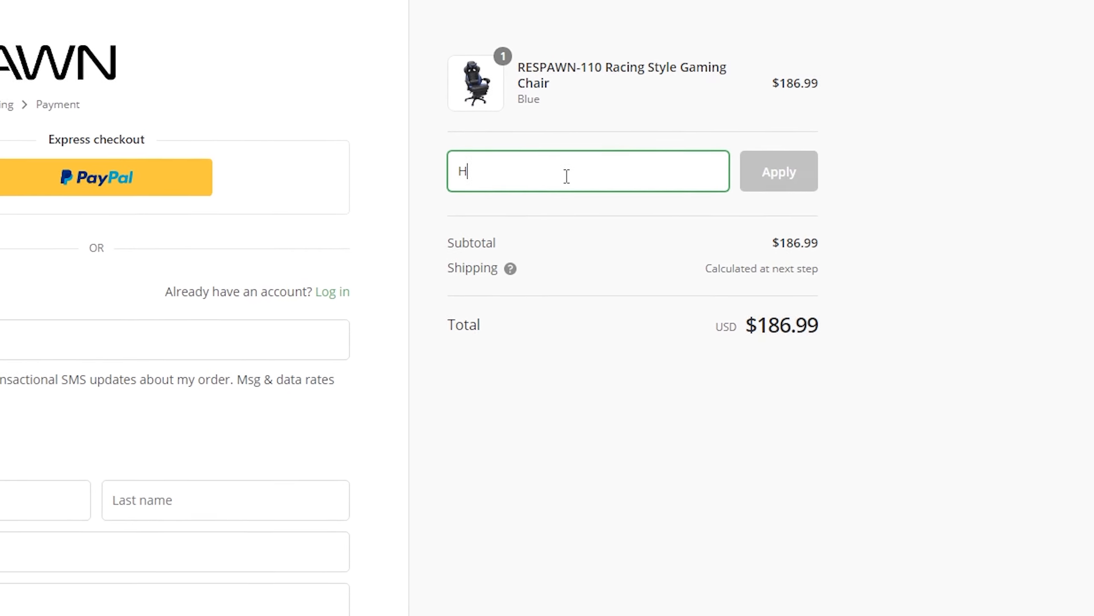
pyautogui.write('YPER')
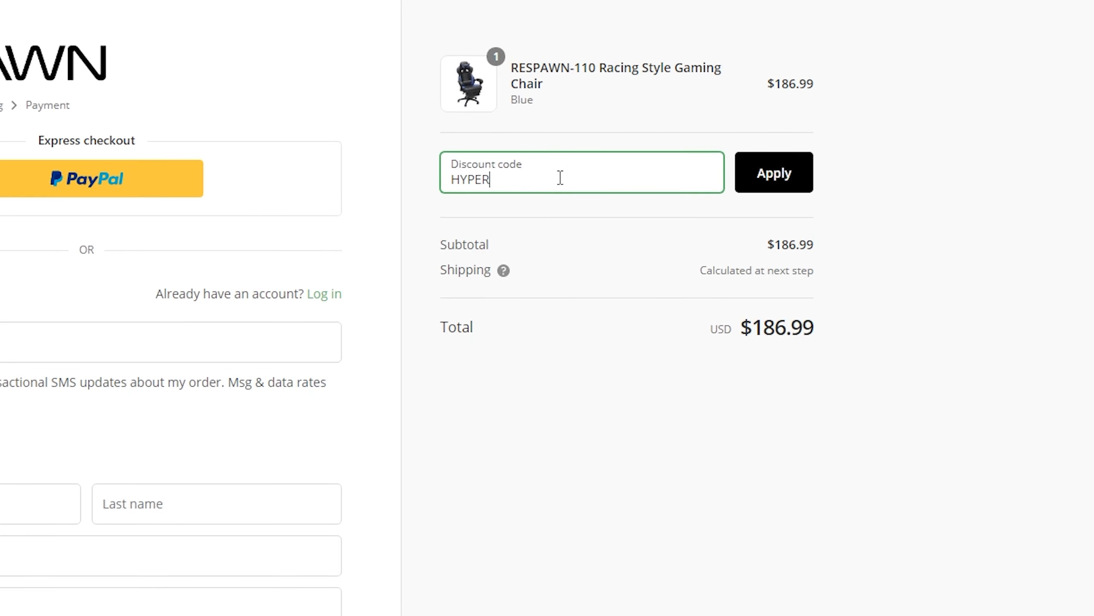